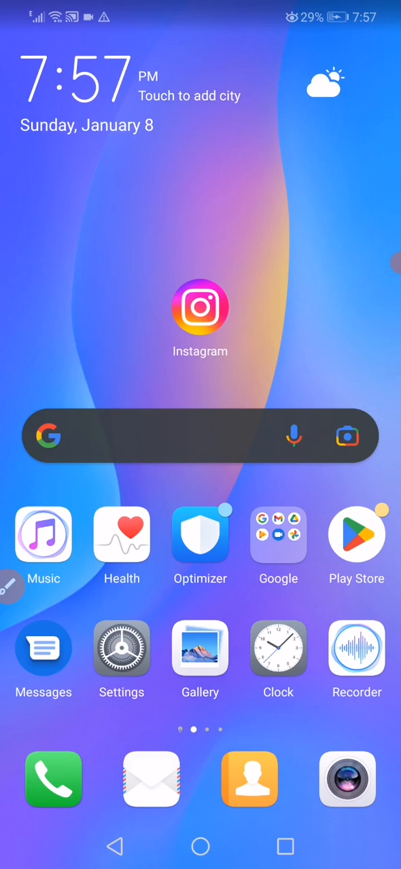
Launch the Settings app from the home screen icon.
click(122, 649)
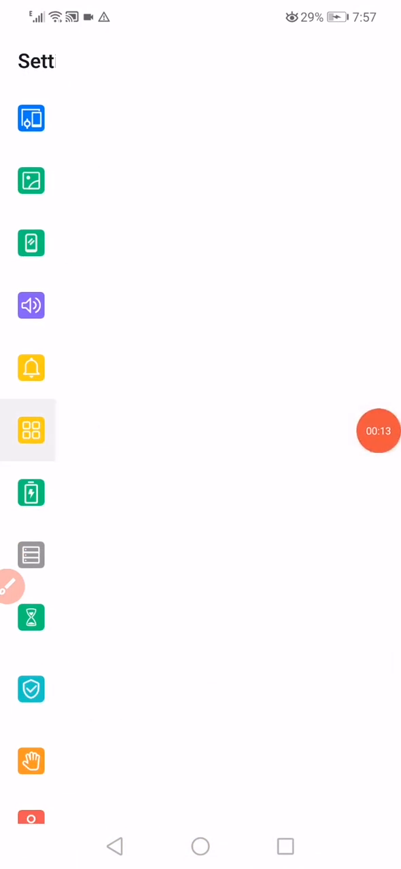
Scroll the installed Apps list down to Instagram and show its App info.
click(30, 432)
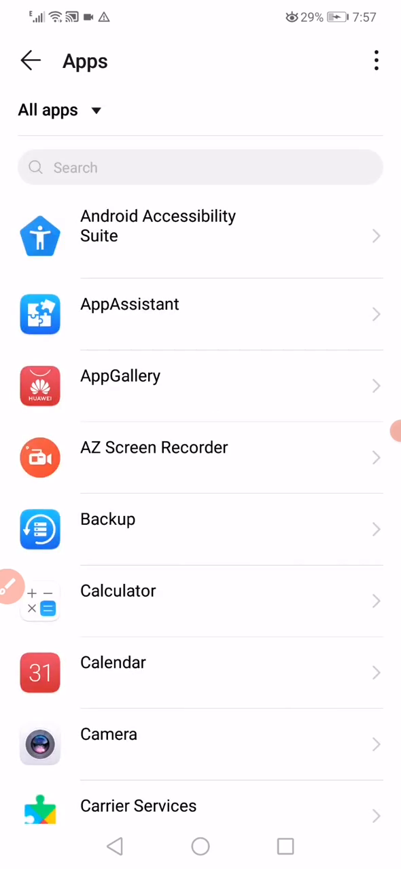
scroll(down, 3)
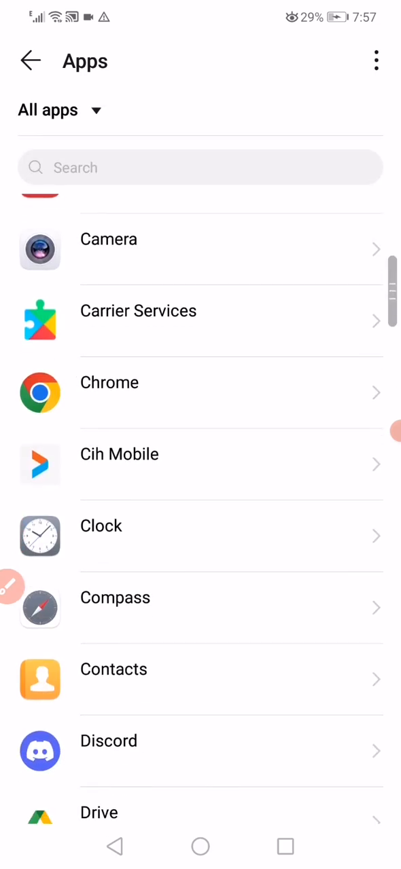
scroll(down, 3)
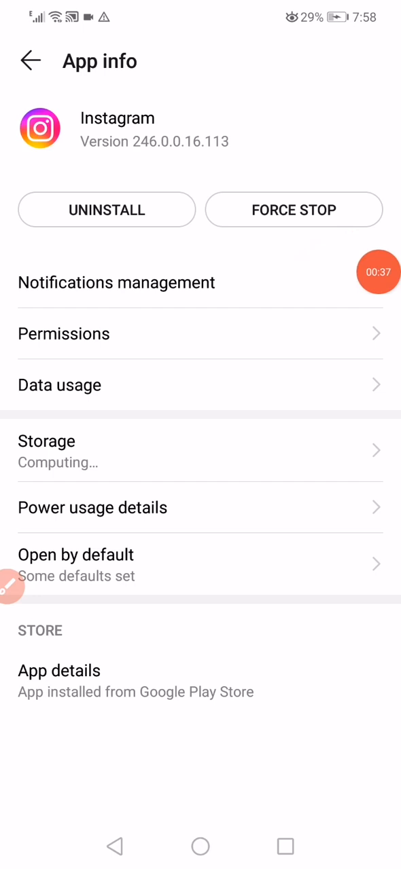
Toggle Allow notifications off and on again under Notifications management, then go back.
click(117, 282)
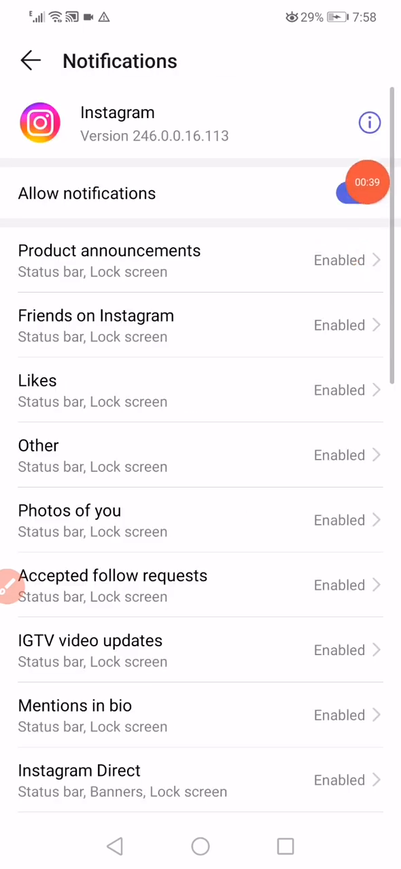
click(356, 193)
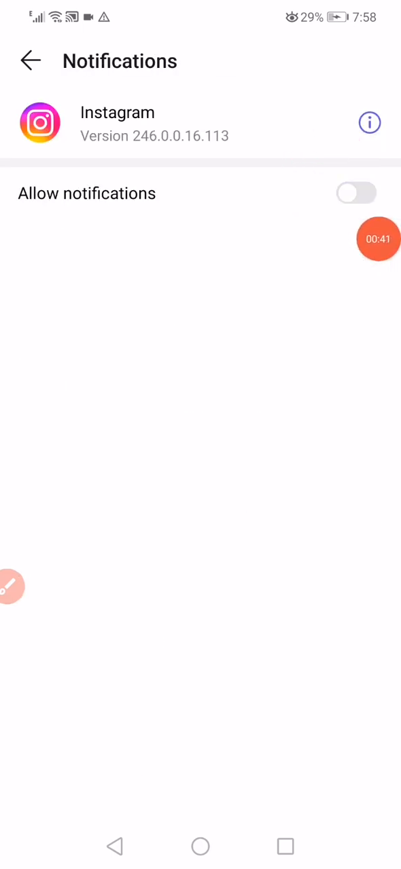
click(355, 192)
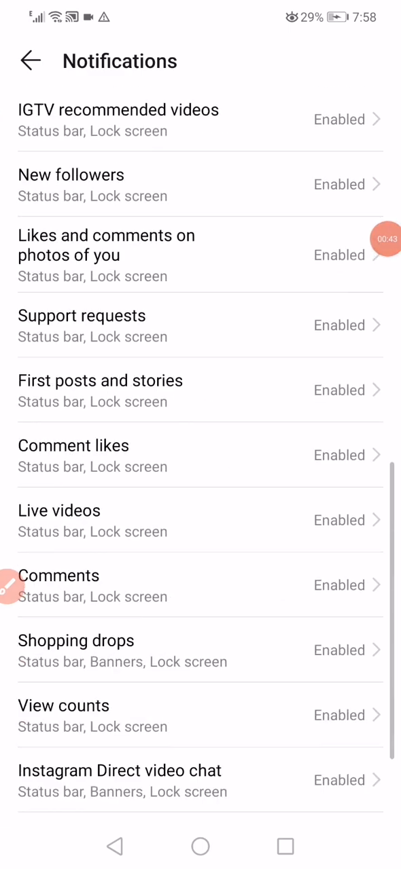
click(30, 59)
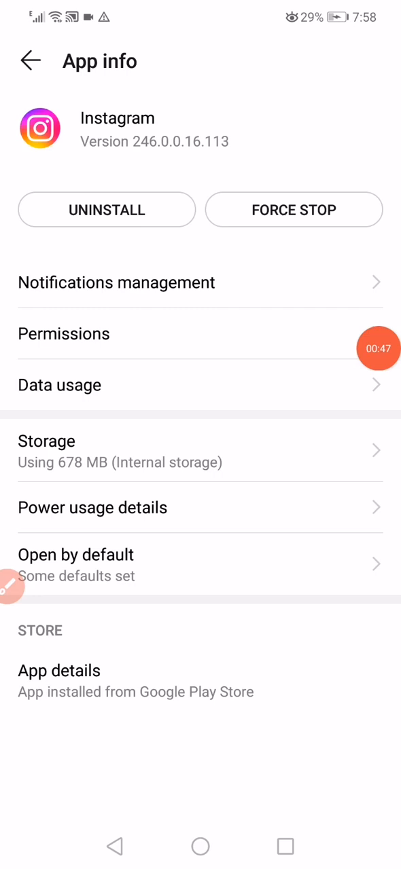
View Instagram's permissions, then clear its 67.11 MB cache from Storage.
click(64, 334)
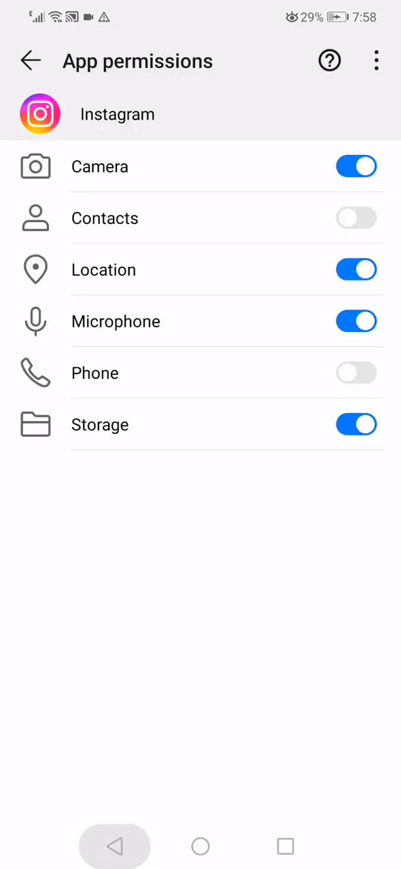
click(30, 60)
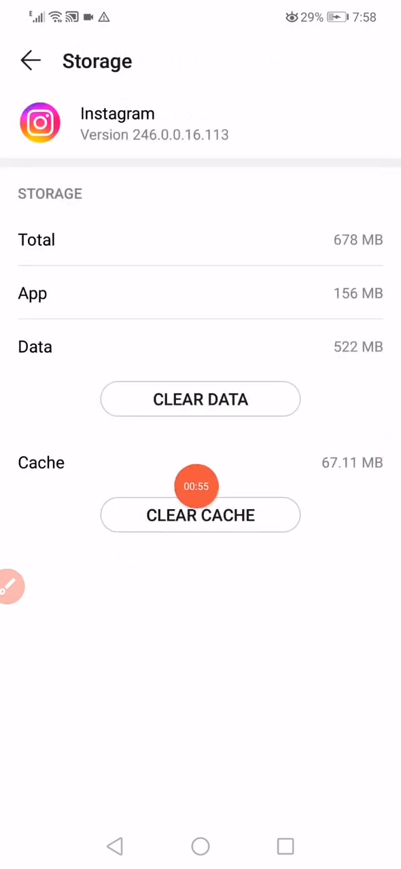
click(200, 846)
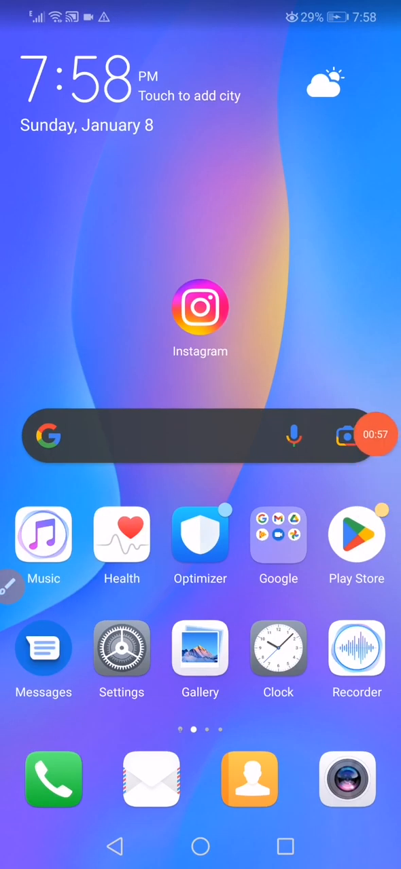